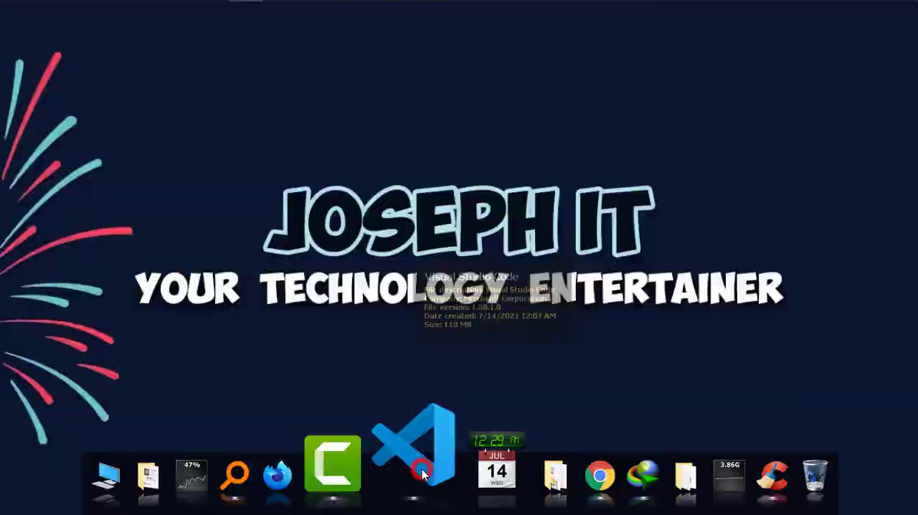
Step: Launch VS Code and turn on Auto Save from the File menu
click(415, 462)
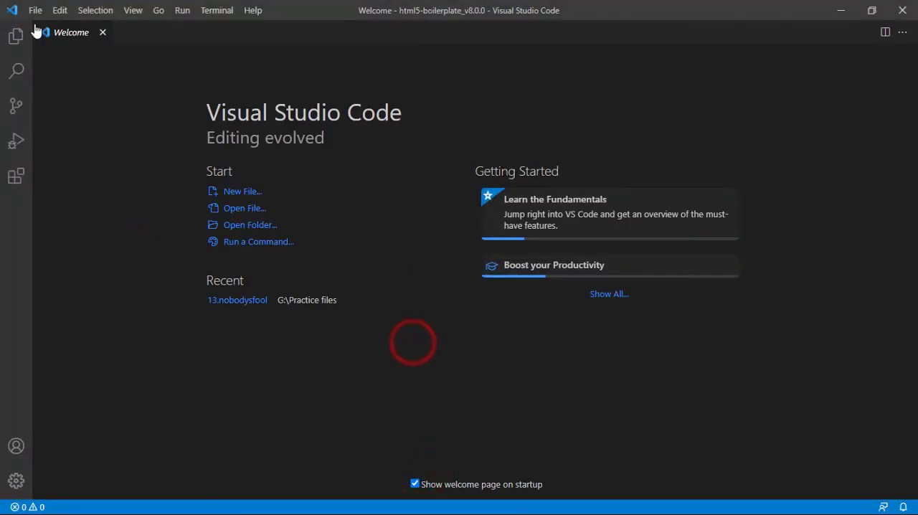
click(35, 10)
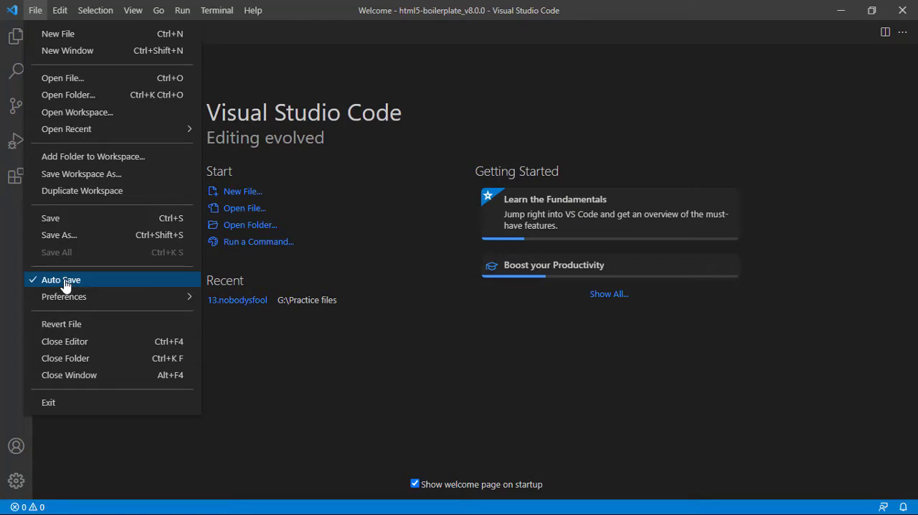
click(61, 279)
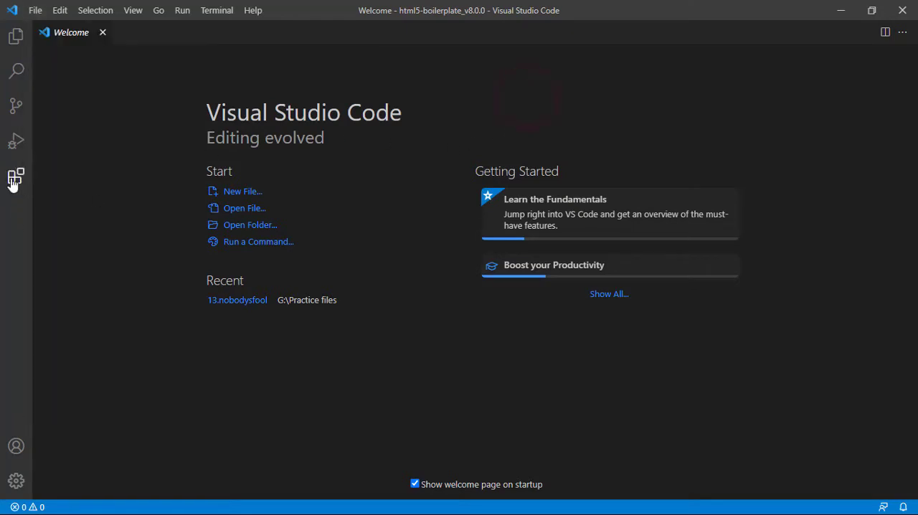
Step: Search the Extensions marketplace for 'live preview' and install Live Server
click(16, 177)
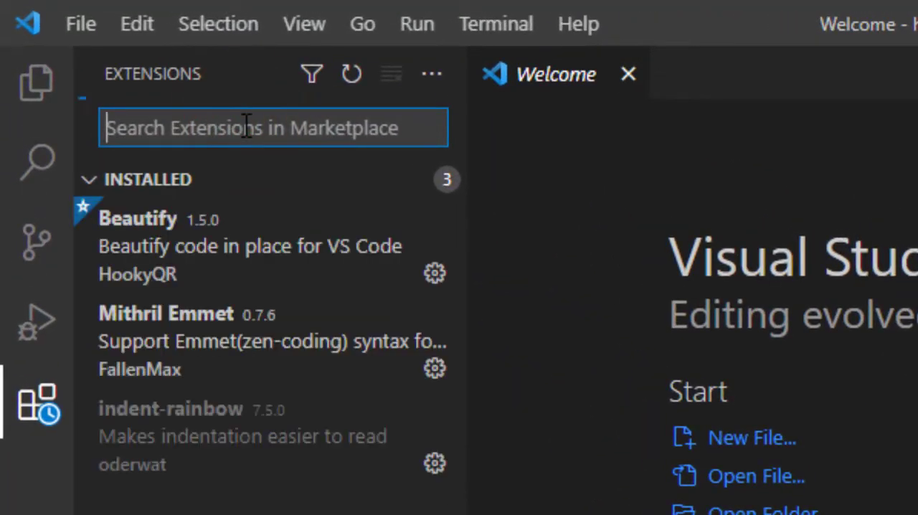
text(live)
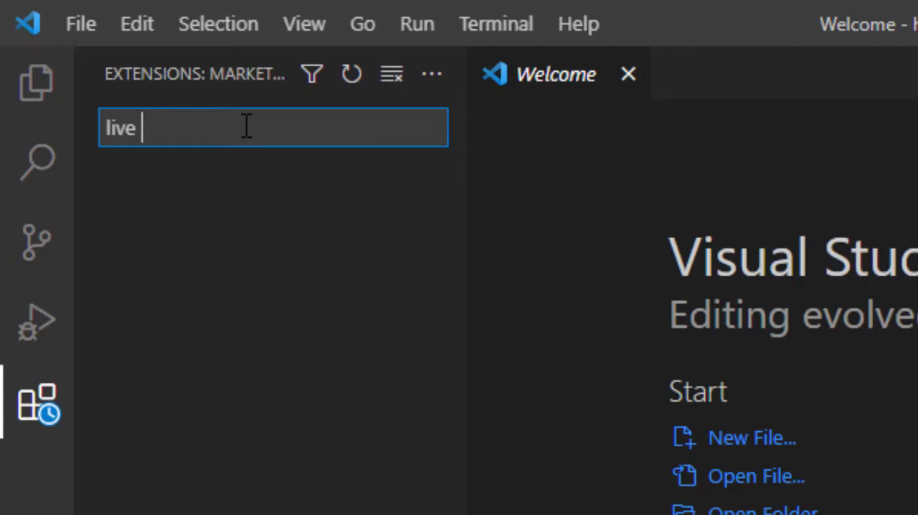
text(preview)
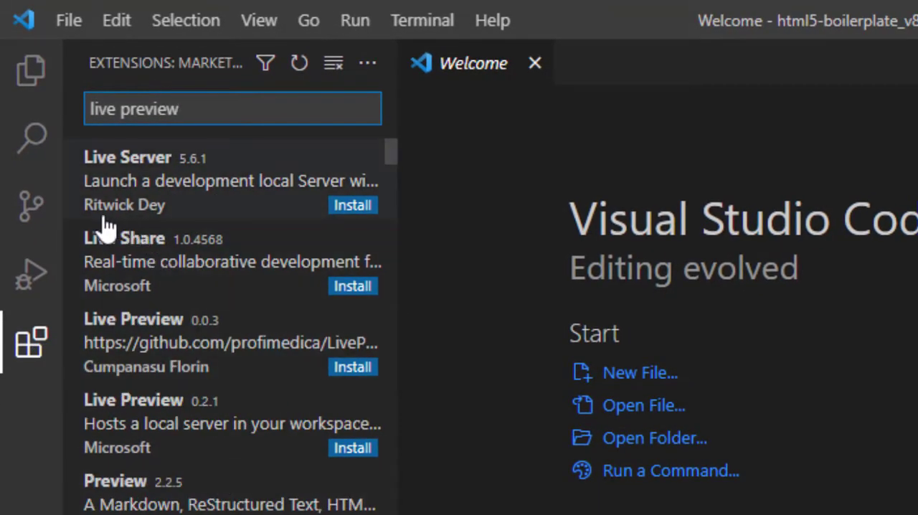
mouse_move(216, 224)
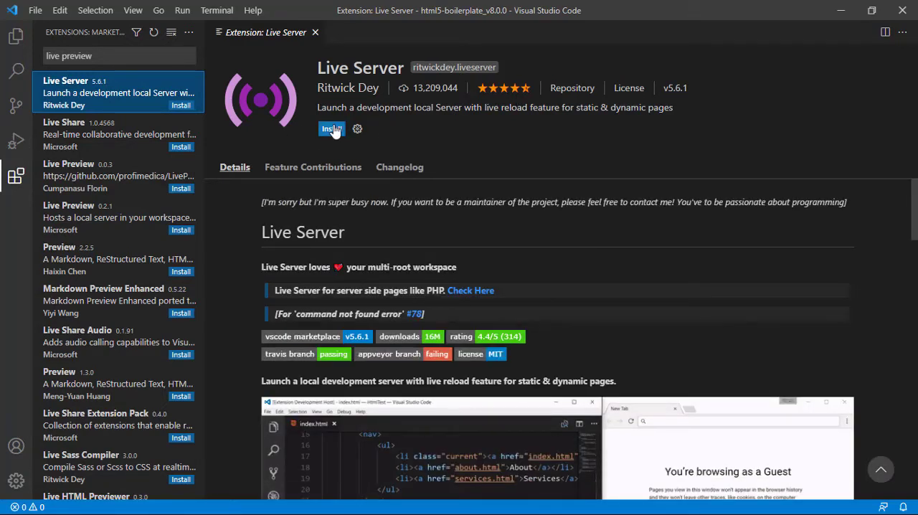
click(332, 129)
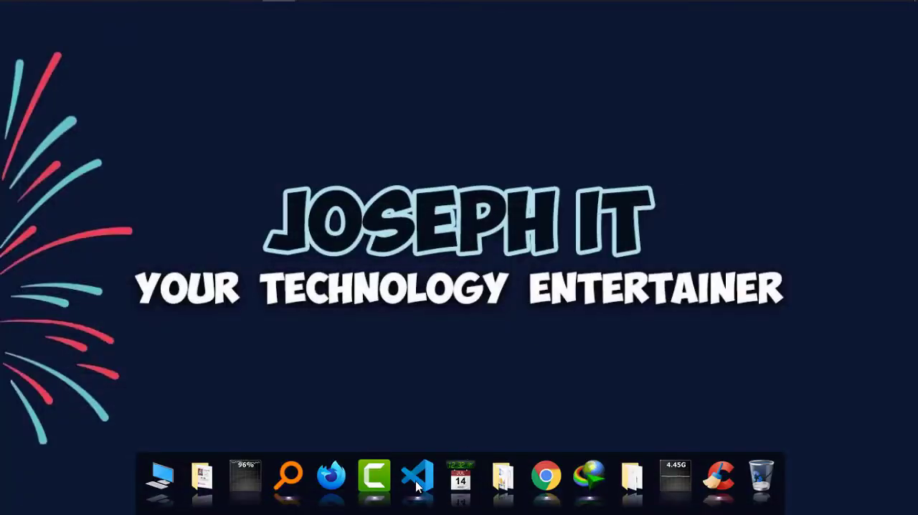
Step: Relaunch VS Code with the html5-boilerplate_v8.0.0 folder in the Explorer
click(418, 477)
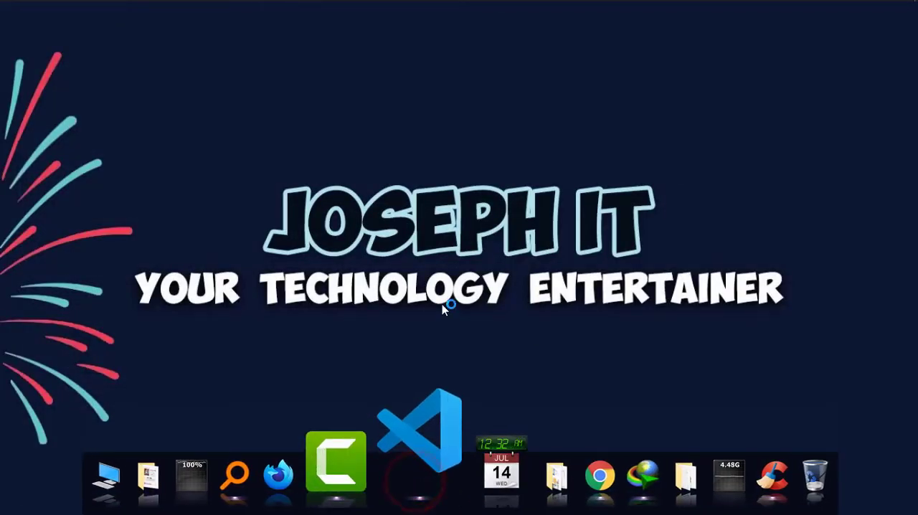
click(420, 434)
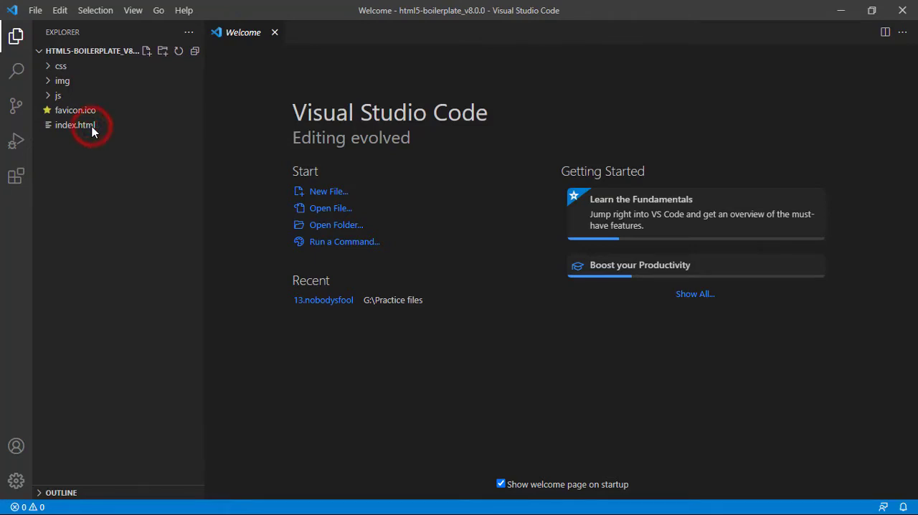
Step: Open index.html and start Live Server with Go Live
double_click(75, 125)
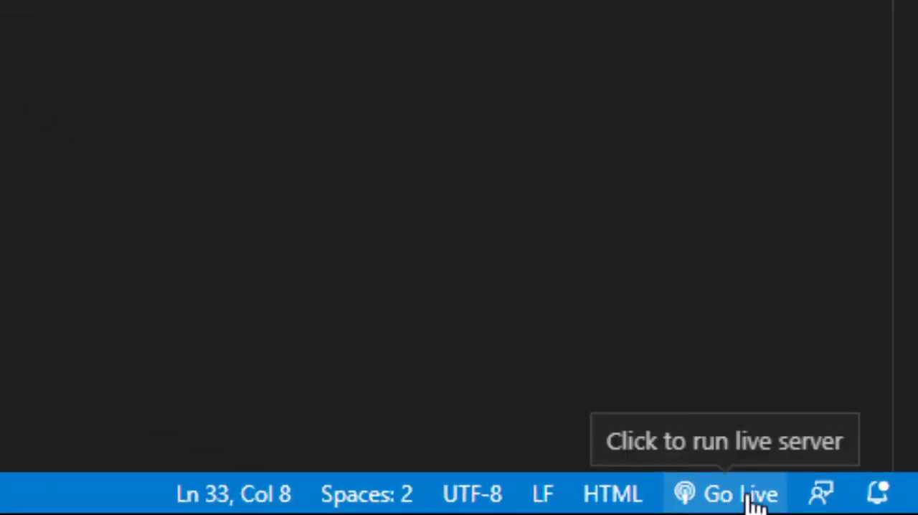
click(739, 494)
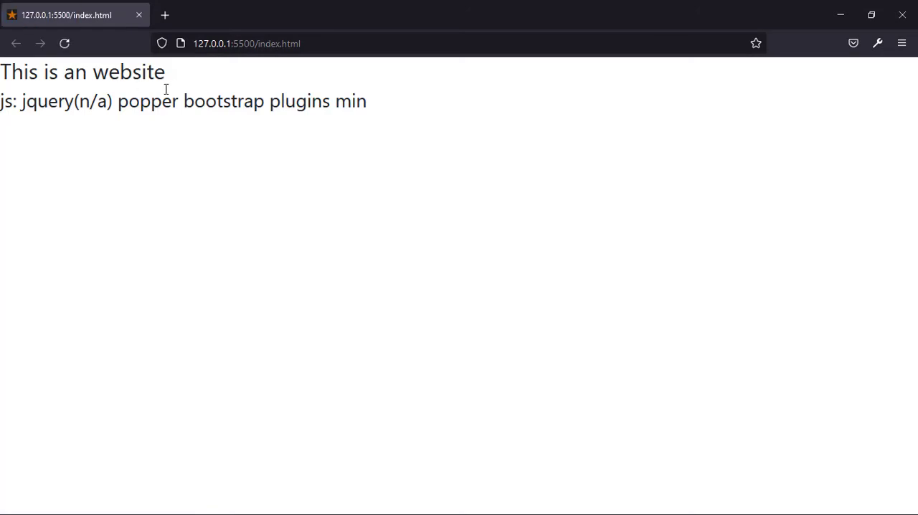
mouse_move(313, 30)
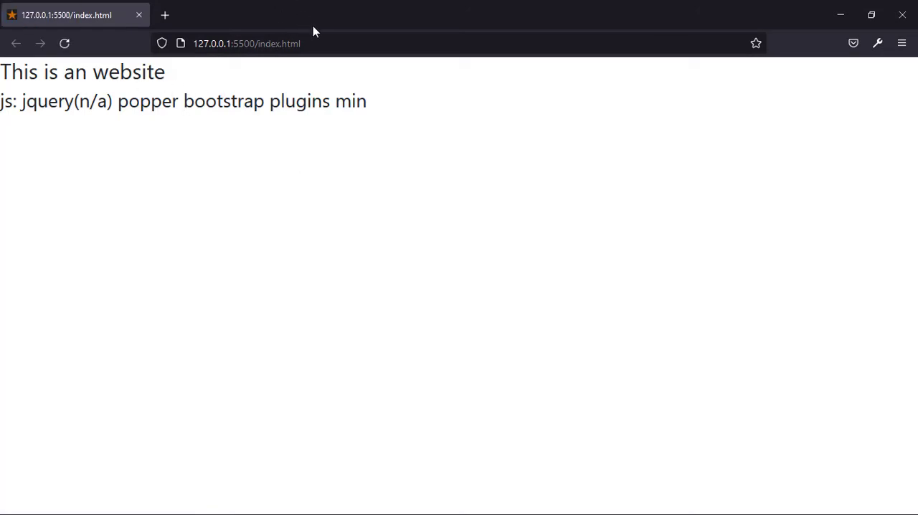
Step: View 127.0.0.1:5500/index.html in Firefox alongside the VS Code window
click(16, 13)
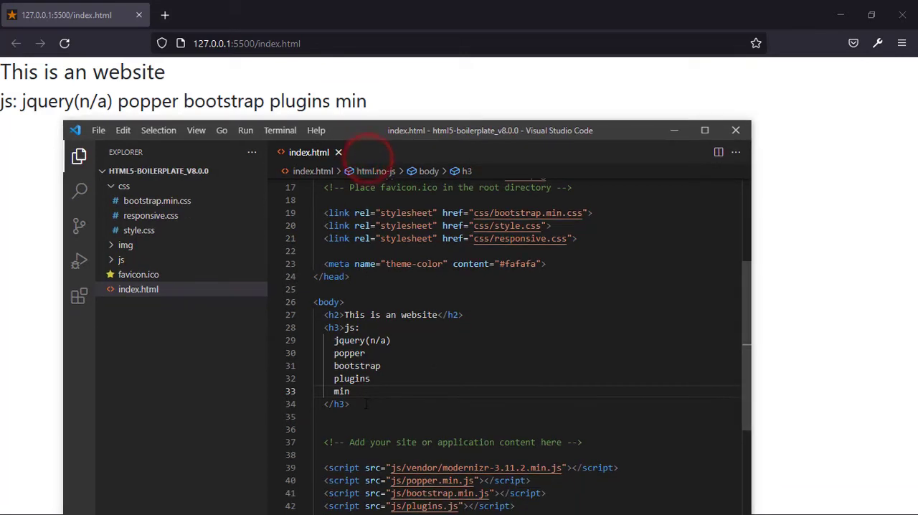
Step: Type two <h2>I am working</h2> headings below the h3 in index.html
text(h2></h2>)
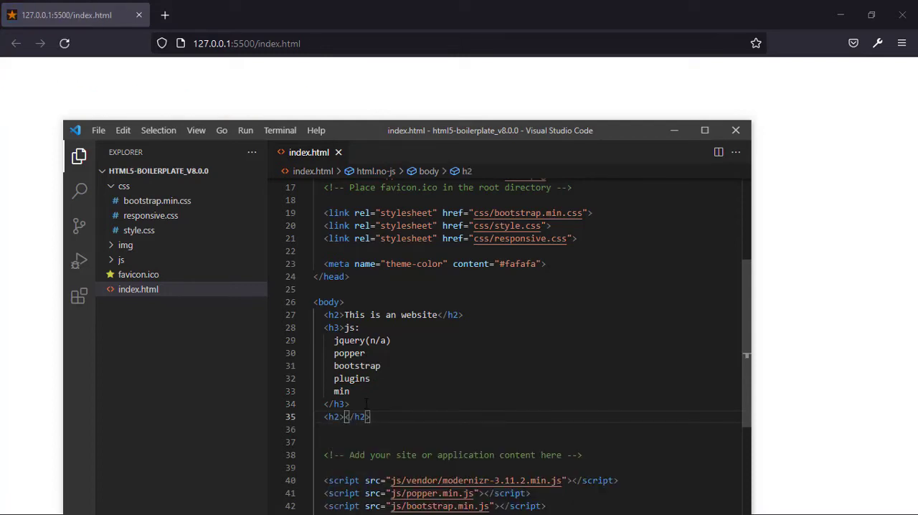
text(I am work)
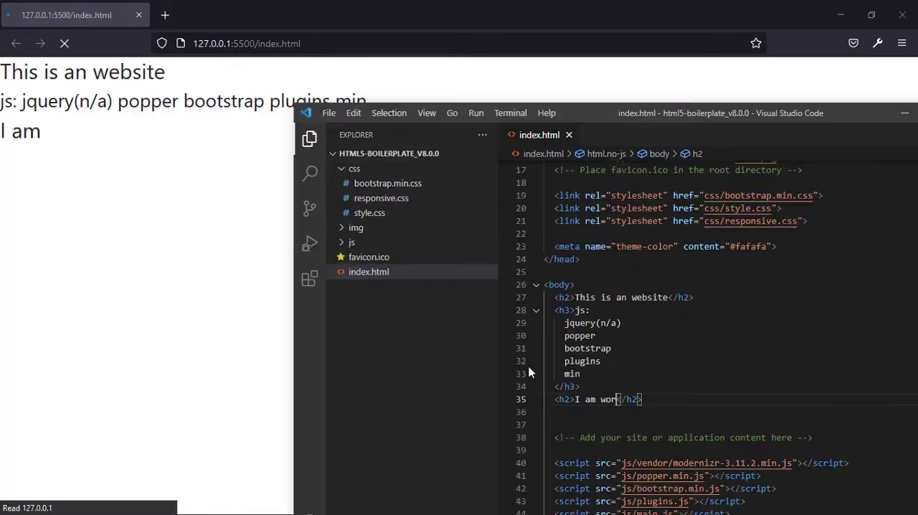
text(ing)
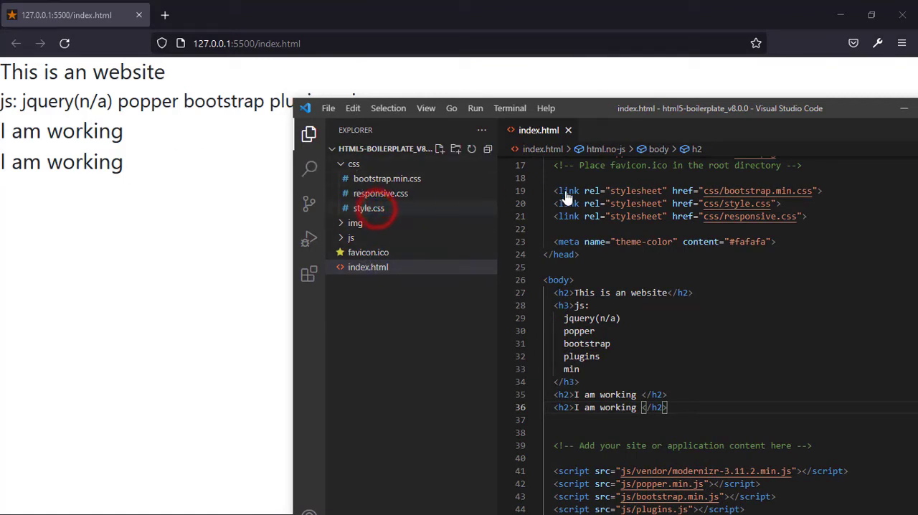
Step: Open css/style.css and add an h2 rule with color: red
click(369, 208)
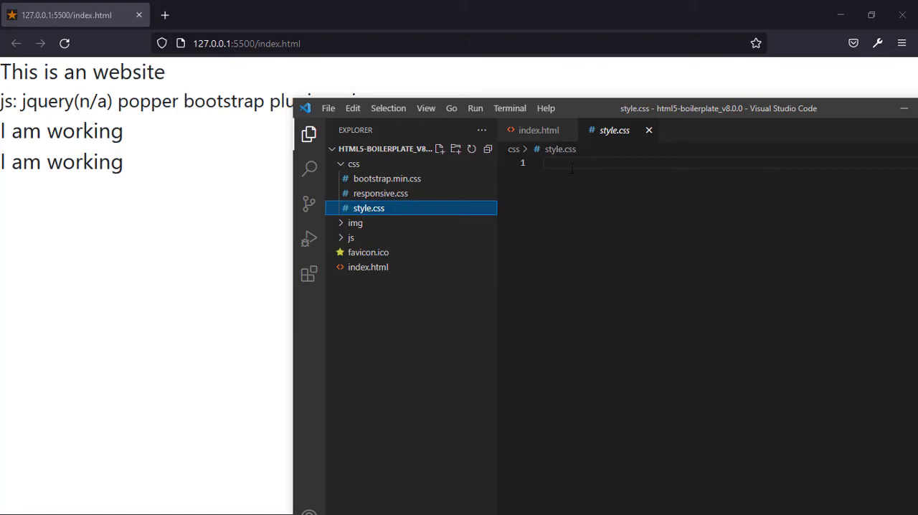
text(h2{)
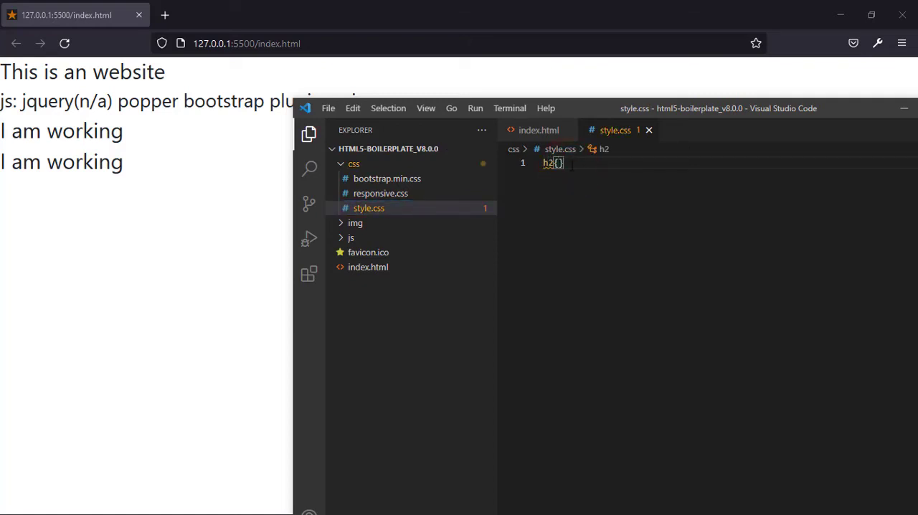
text(color:)
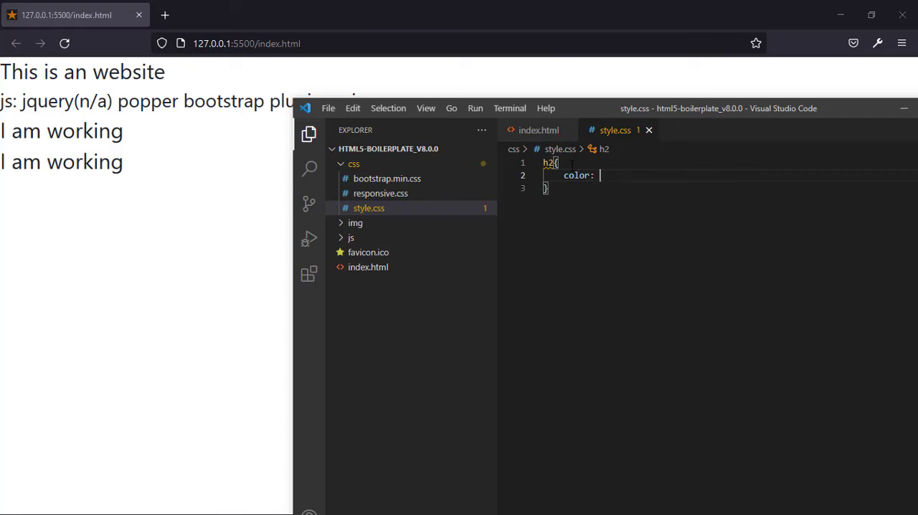
text(red)
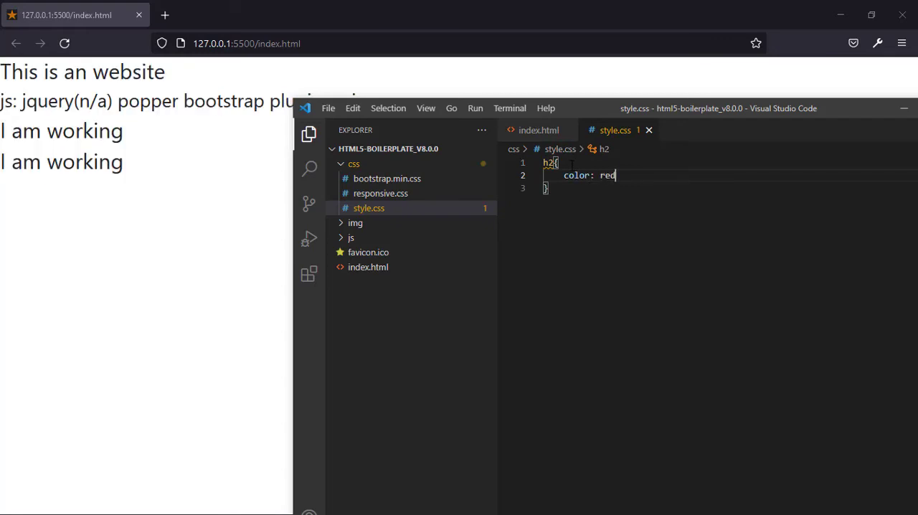
text(;)
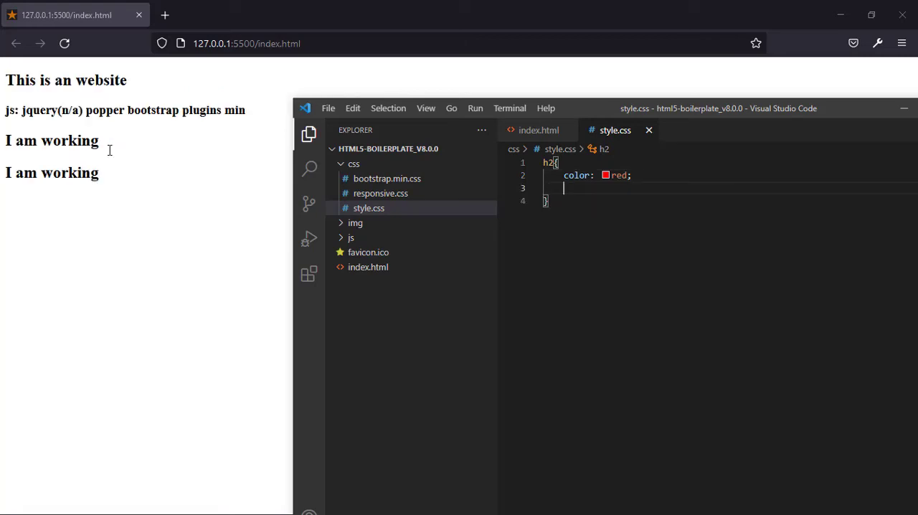
Step: Add text-align: center to the h2 rule
text(tac)
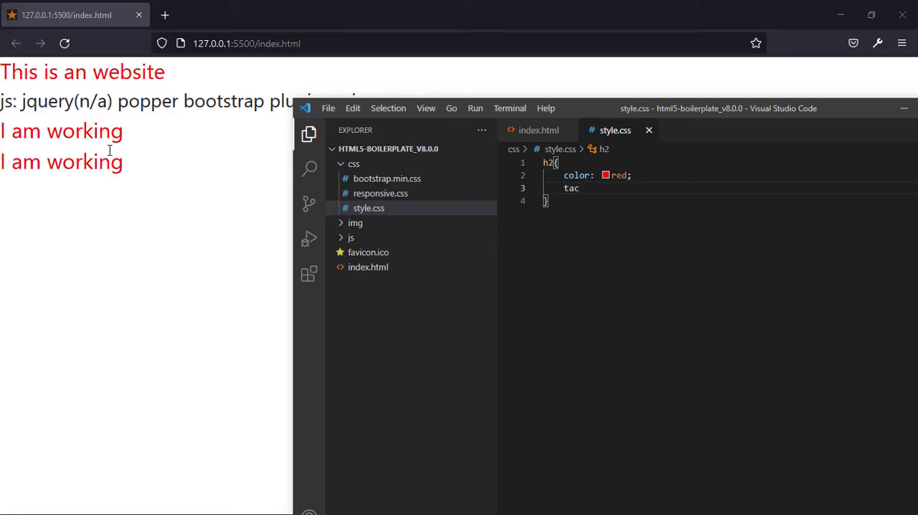
text(text-align: center;)
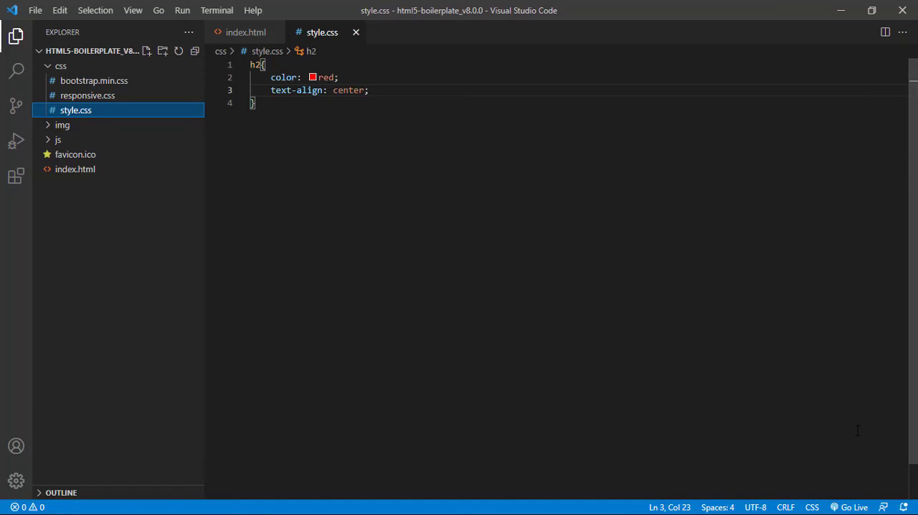
mouse_move(848, 196)
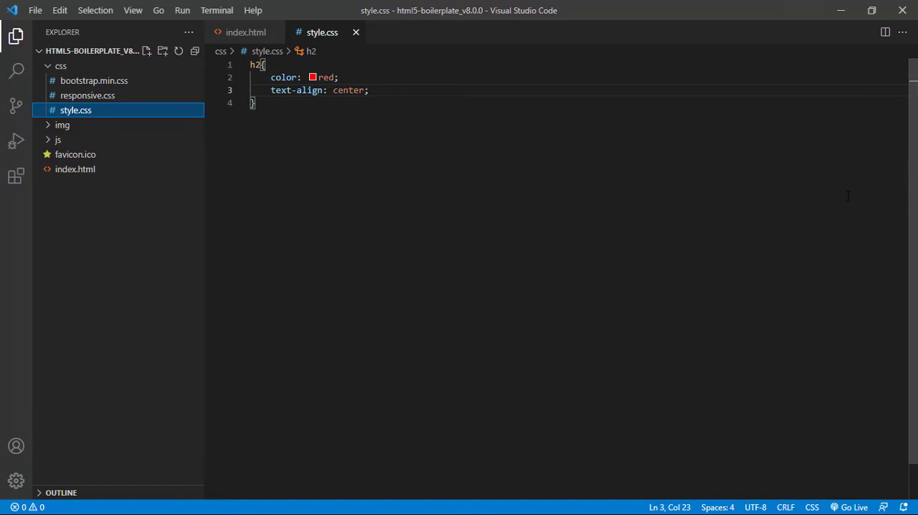
mouse_move(849, 201)
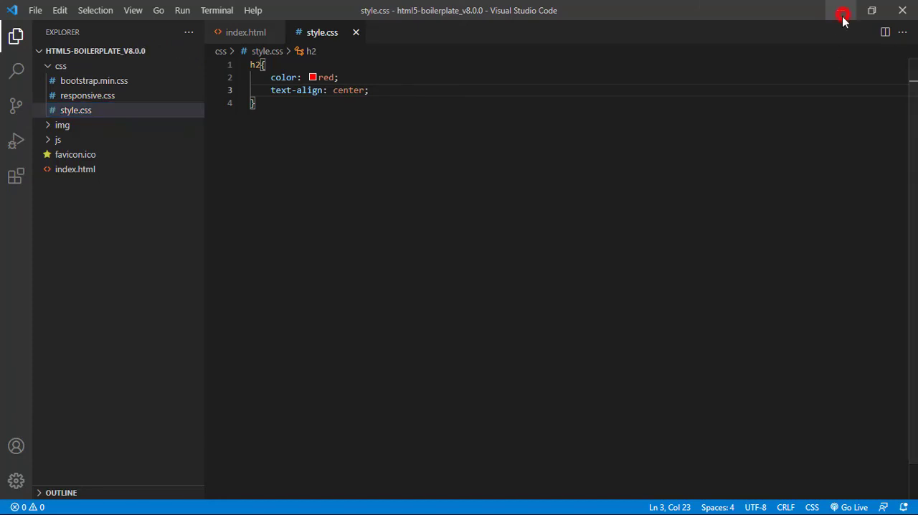
Step: Minimize VS Code to show the preview's red, centred headings
click(842, 16)
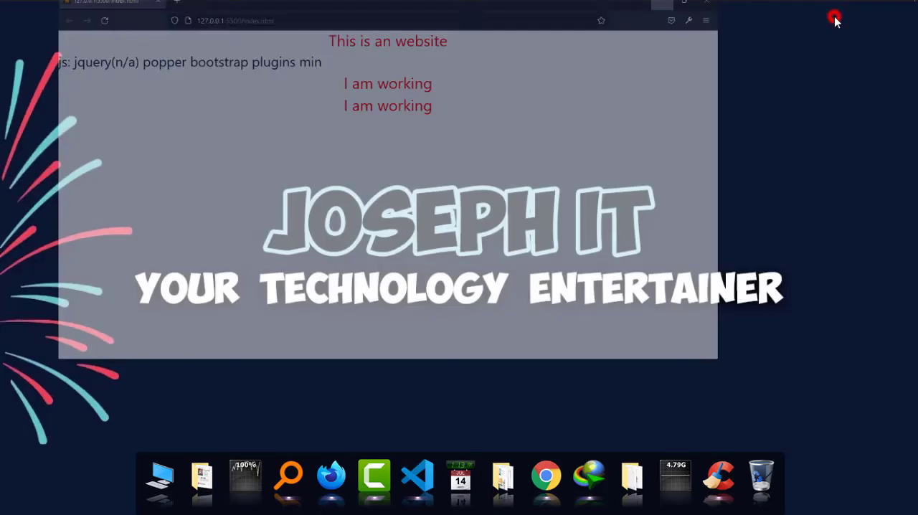